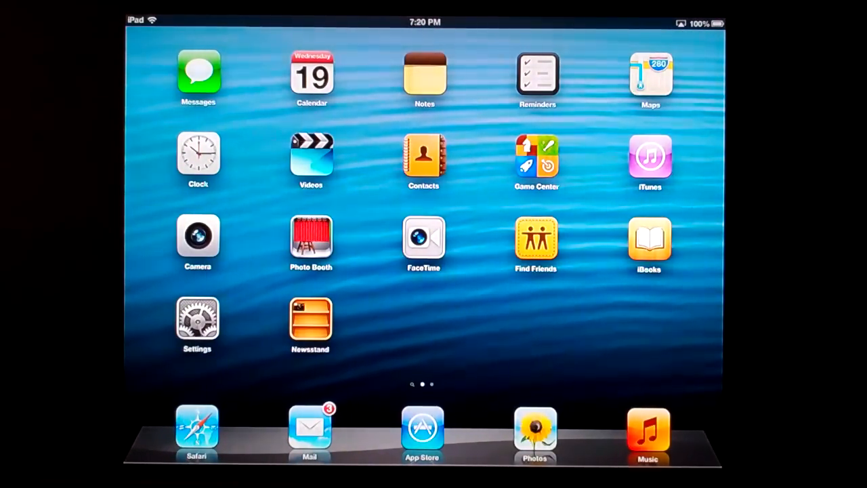
Open Clock to the World Clock view with Cupertino, New York, Paris, Beijing and Tokyo.
{"action": "left_click", "coordinate": [197, 156]}
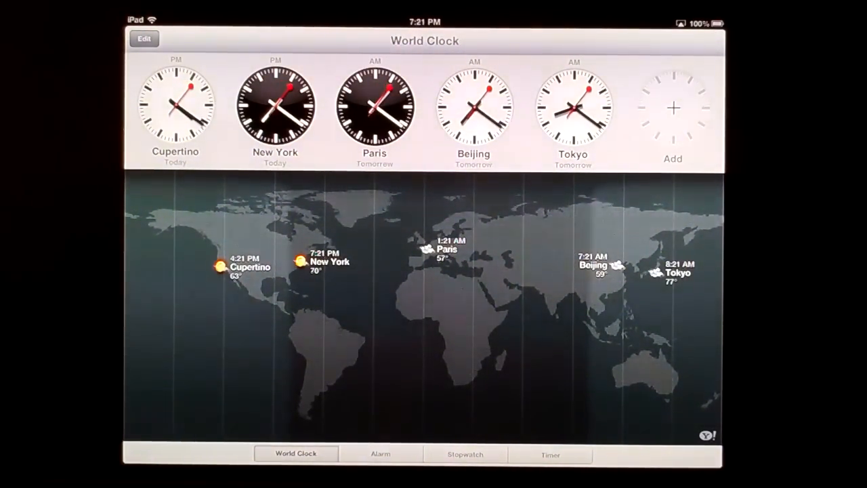
Add Chicago, U.S.A. as a sixth world clock from the Choose a City list.
{"action": "left_click", "coordinate": [673, 108]}
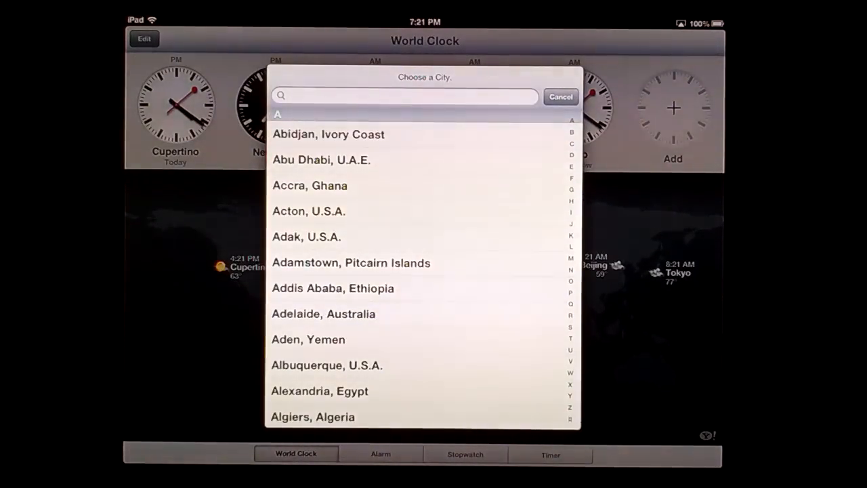
{"action": "scroll", "scroll_direction": "down", "scroll_amount": 3}
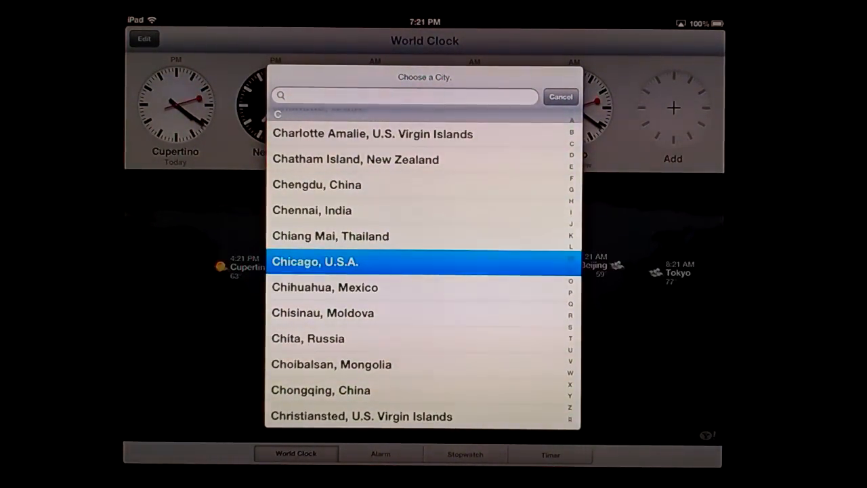
{"action": "left_click", "coordinate": [314, 261]}
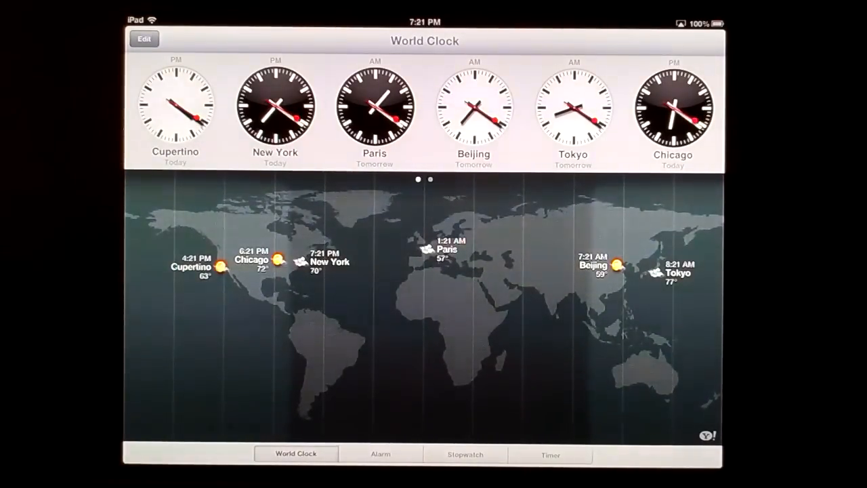
Create and save a new 4:19 AM alarm in the Alarm view.
{"action": "left_click", "coordinate": [380, 454]}
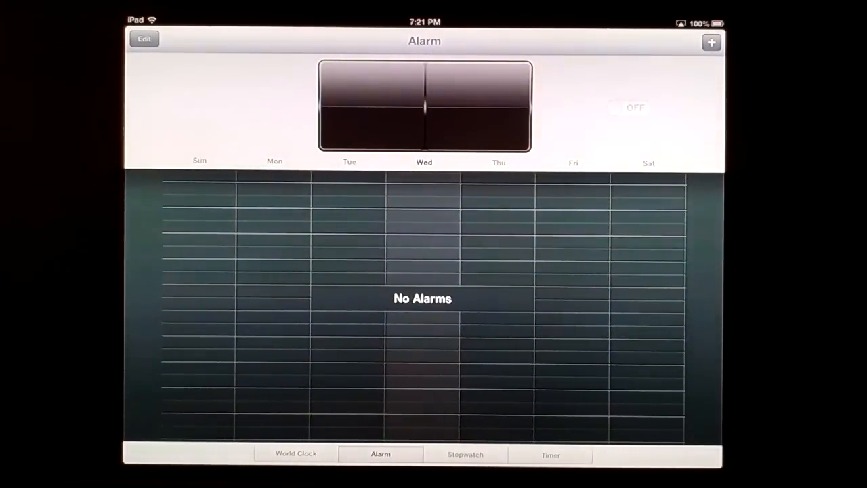
{"action": "left_click", "coordinate": [711, 42]}
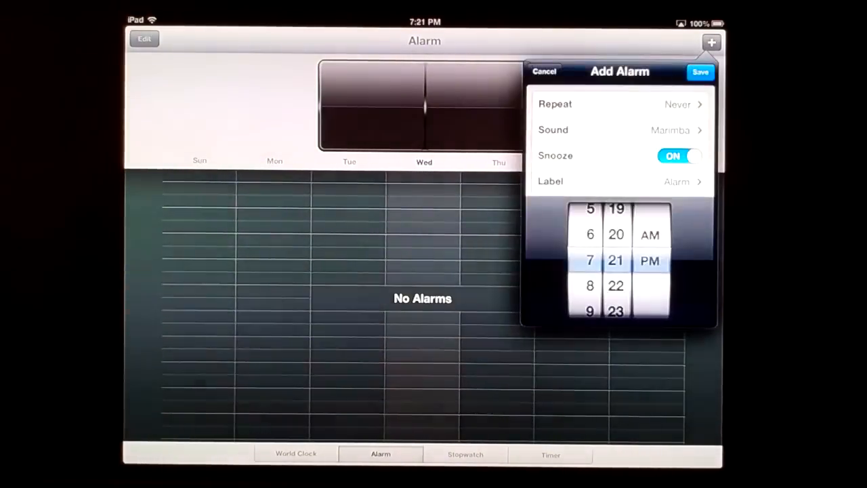
{"action": "left_click_drag", "start_coordinate": [589, 285], "coordinate": [590, 210]}
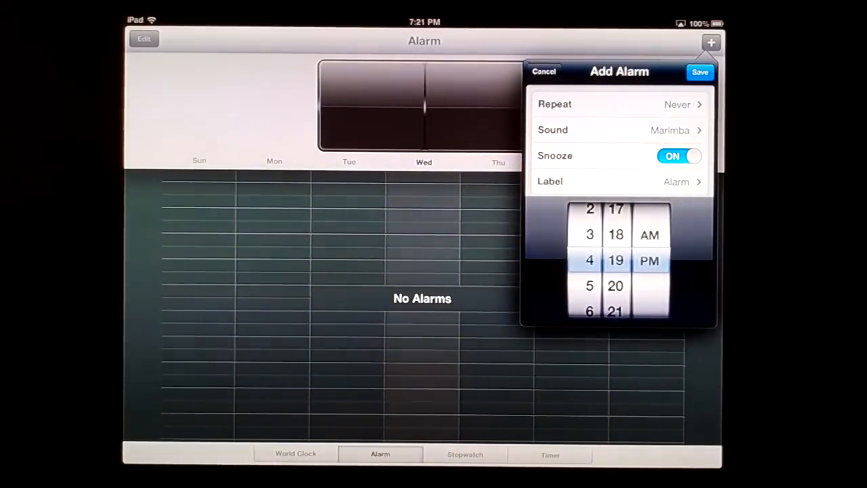
{"action": "scroll", "scroll_direction": "down", "scroll_amount": 3}
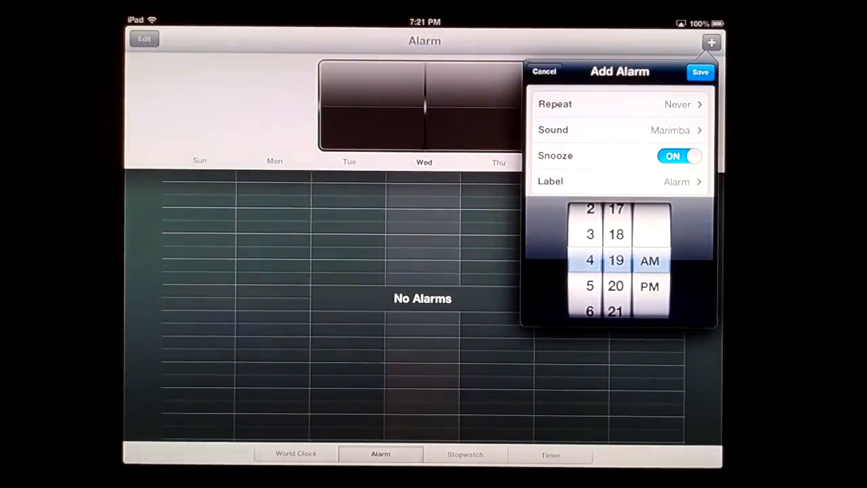
{"action": "left_click", "coordinate": [700, 72]}
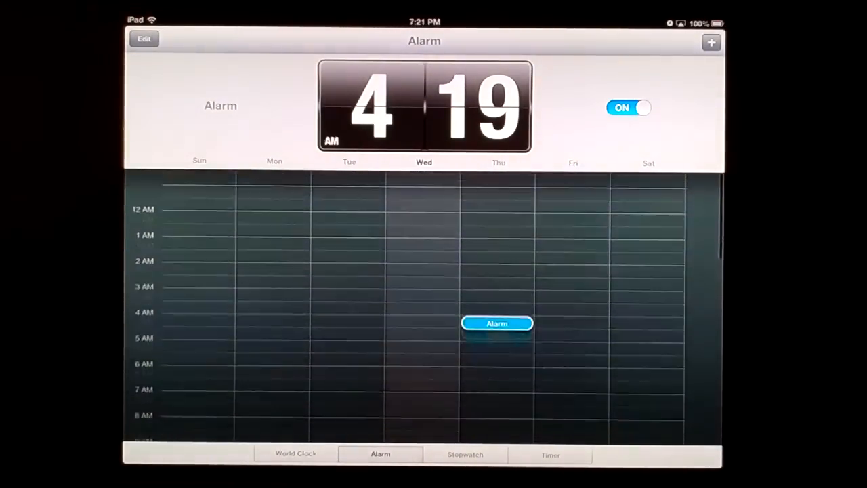
Drag the Thursday alarm earlier on the week grid to 2:00 AM.
{"action": "scroll", "scroll_direction": "down", "scroll_amount": 3}
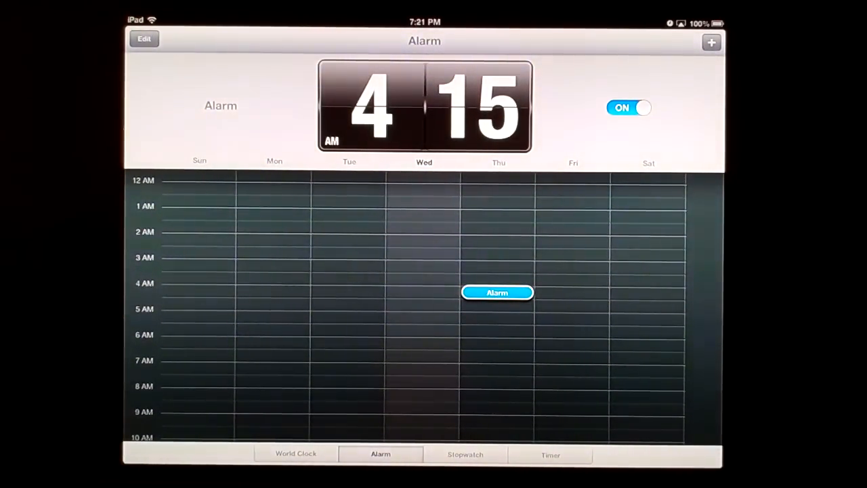
{"action": "left_click_drag", "start_coordinate": [498, 292], "coordinate": [497, 272]}
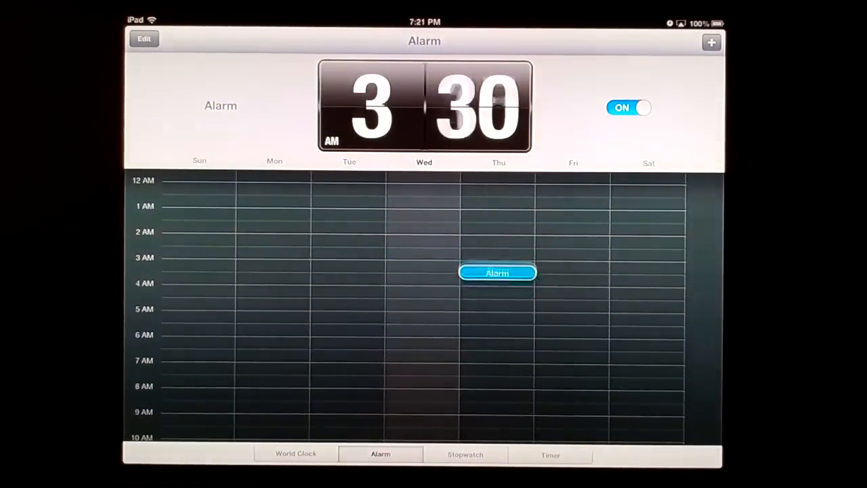
{"action": "left_click_drag", "start_coordinate": [498, 273], "coordinate": [498, 234]}
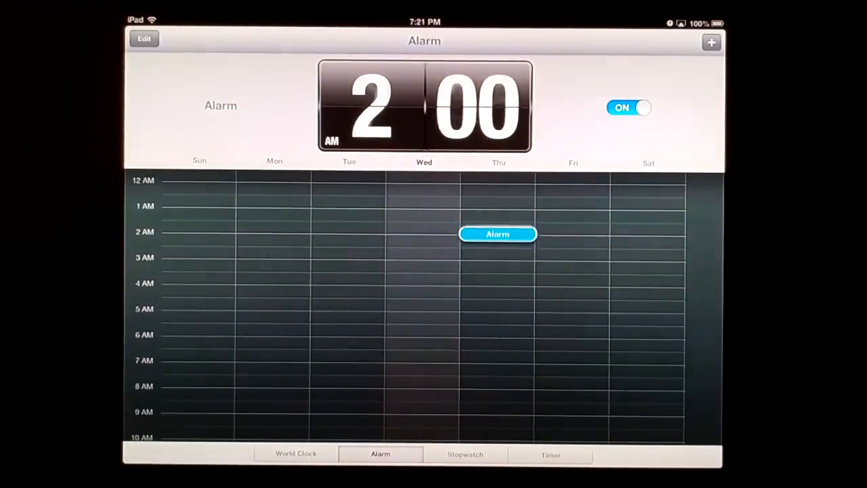
{"action": "left_click_drag", "start_coordinate": [498, 233], "coordinate": [498, 285]}
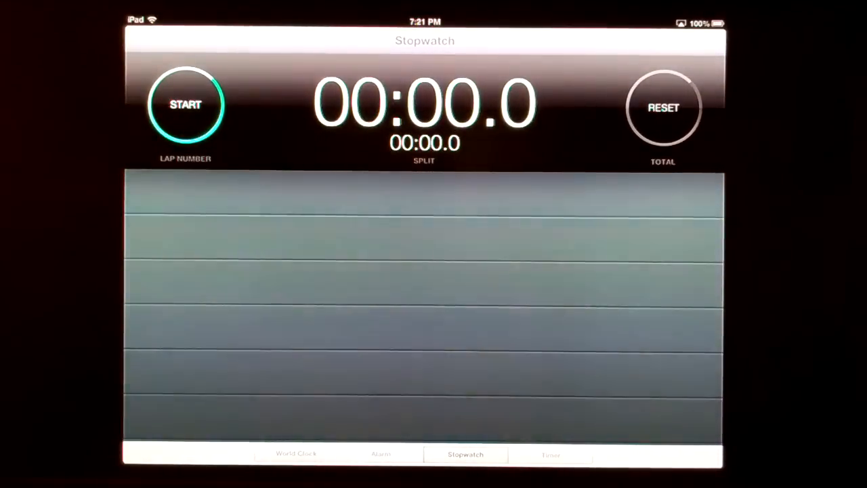
Start the stopwatch and log a first lap of 00:02.1.
{"action": "left_click", "coordinate": [186, 104]}
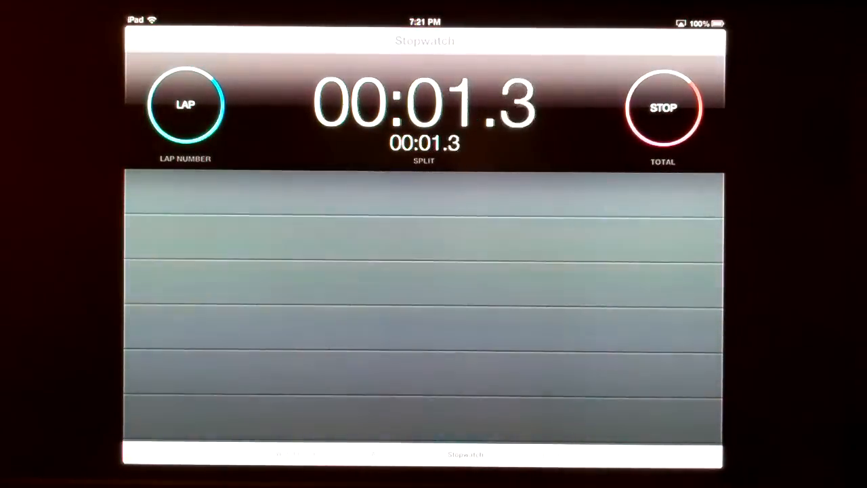
{"action": "left_click", "coordinate": [185, 105]}
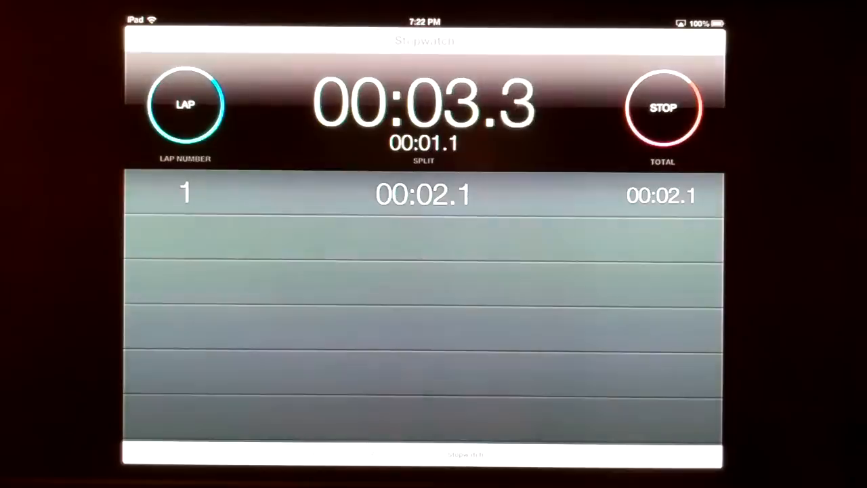
{"action": "left_click", "coordinate": [663, 106]}
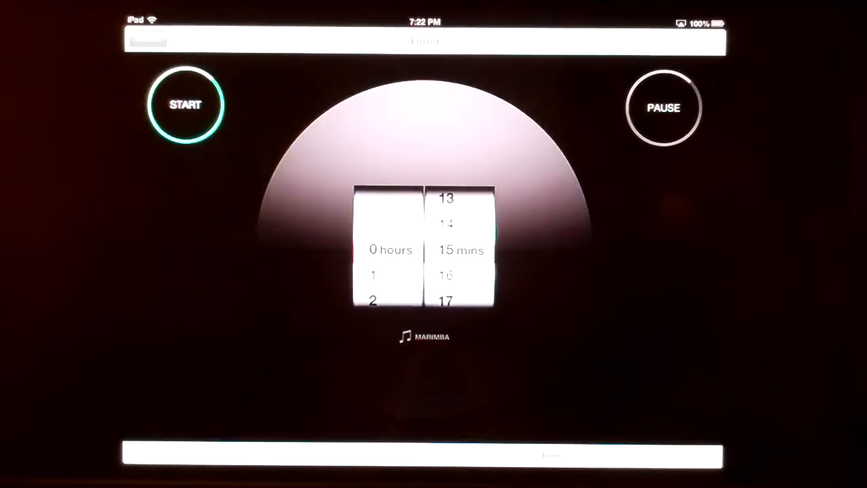
Start the 15-minute timer, cancel it with DONE, and return to the home screen.
{"action": "scroll", "scroll_direction": "down", "scroll_amount": 3}
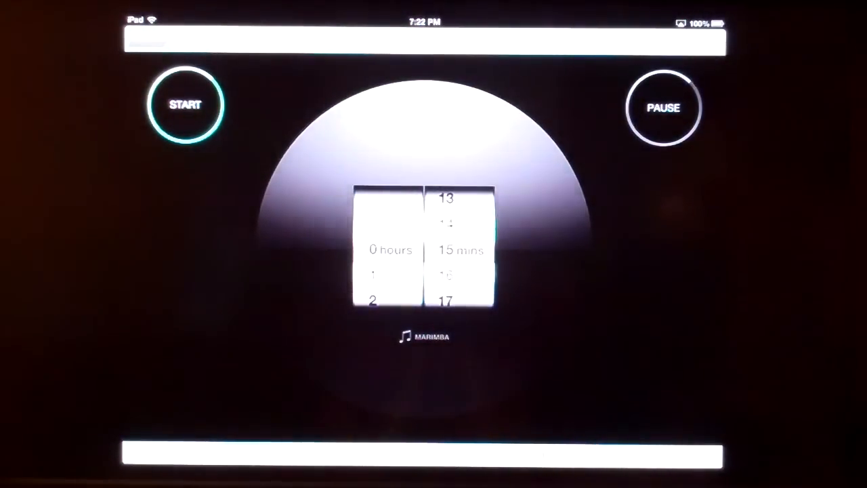
{"action": "left_click", "coordinate": [185, 105]}
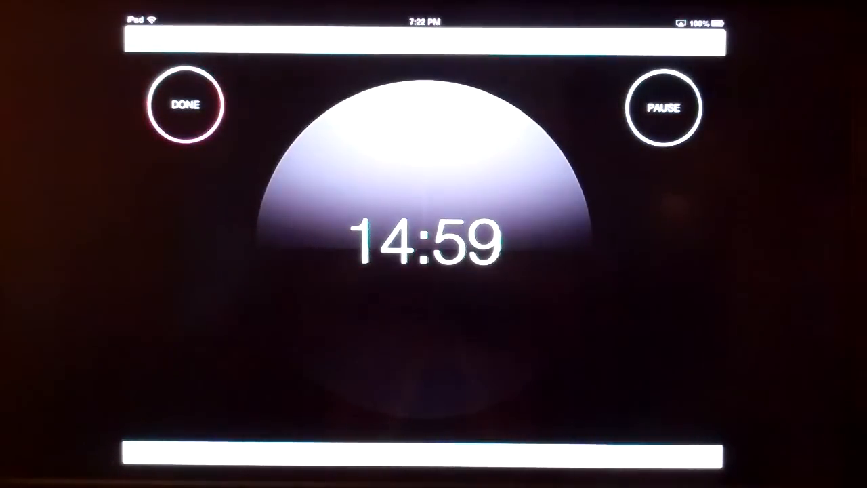
{"action": "left_click", "coordinate": [185, 105]}
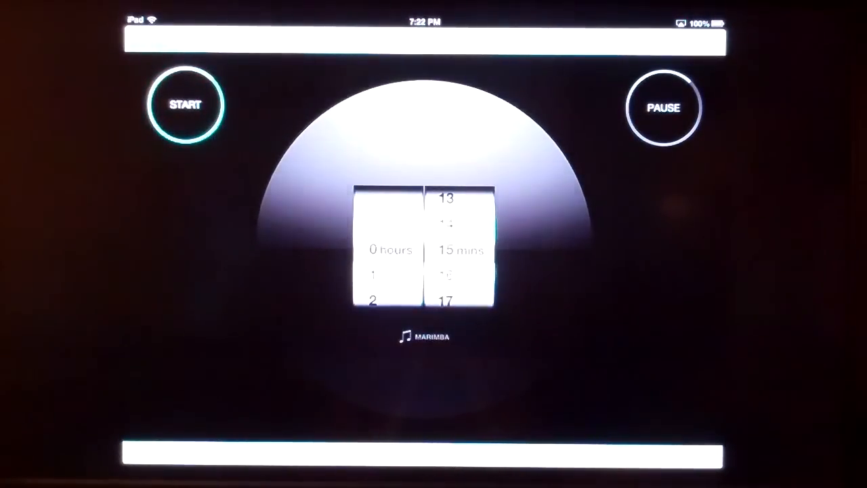
{"action": "left_click", "coordinate": [424, 336]}
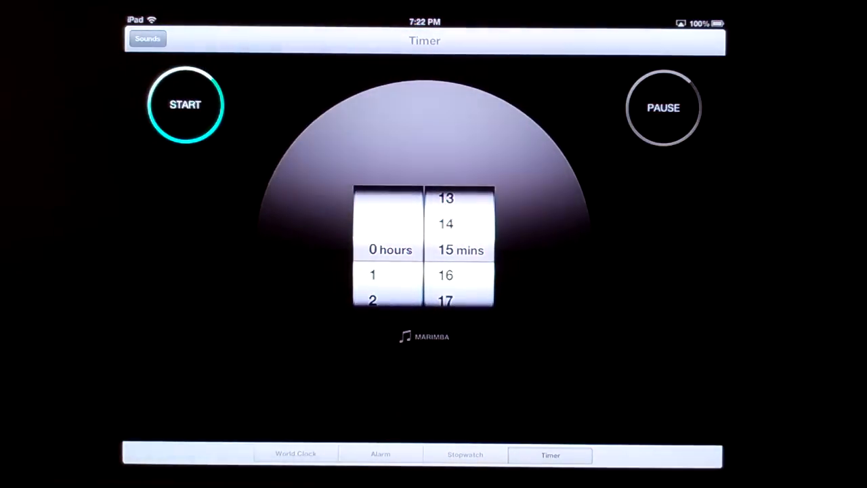
{"action": "key", "text": "home"}
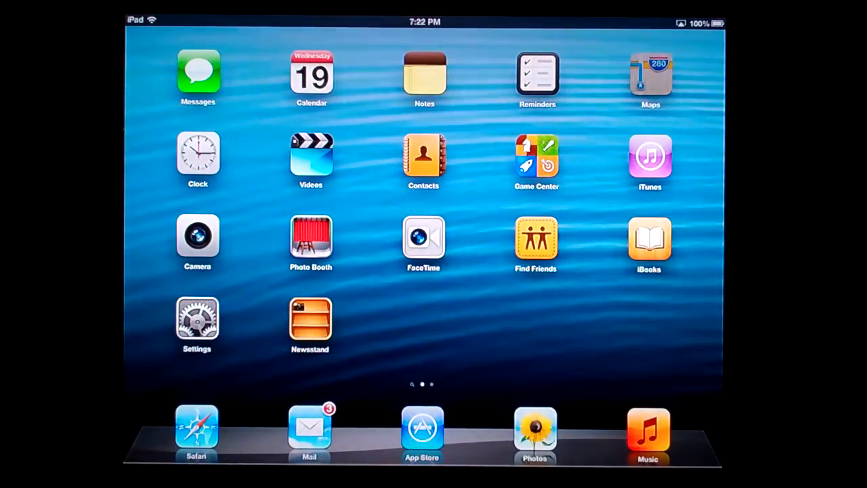
{"action": "left_click", "coordinate": [649, 78]}
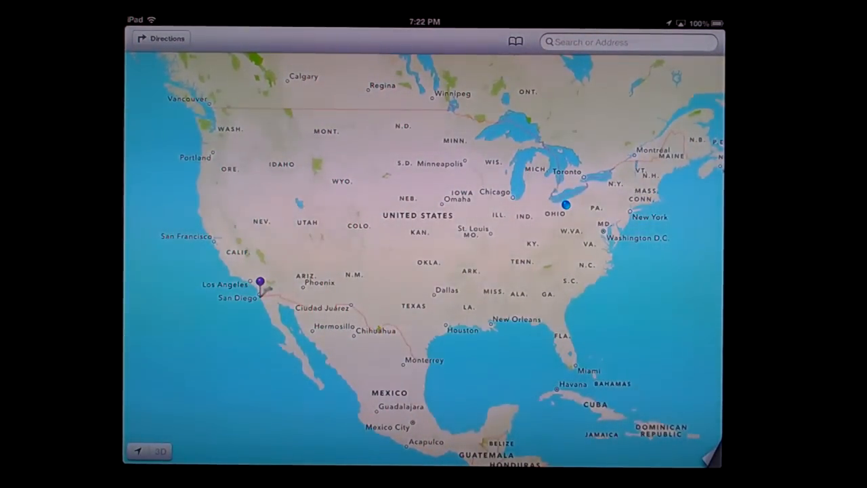
Activate the Maps search field to show Recents like Miami, Chicago and Hudson, OH.
{"action": "left_click", "coordinate": [623, 42]}
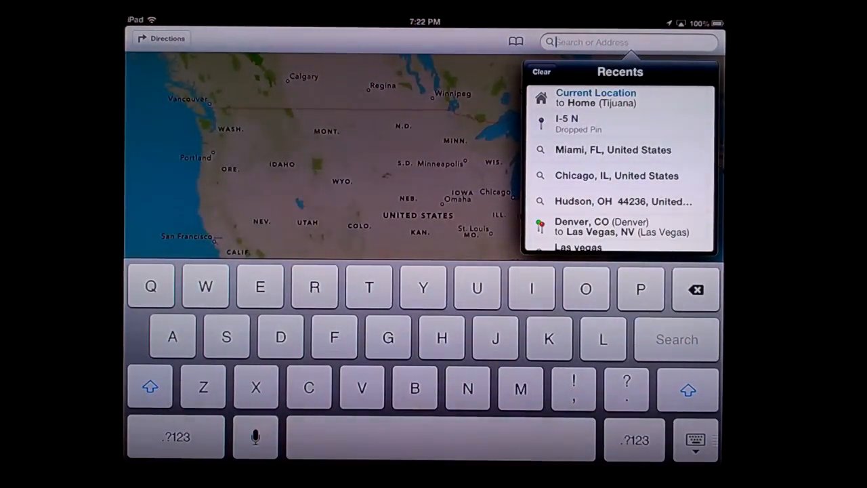
Search for Omaha, NE and pin the city on the map.
{"action": "type", "text": "d"}
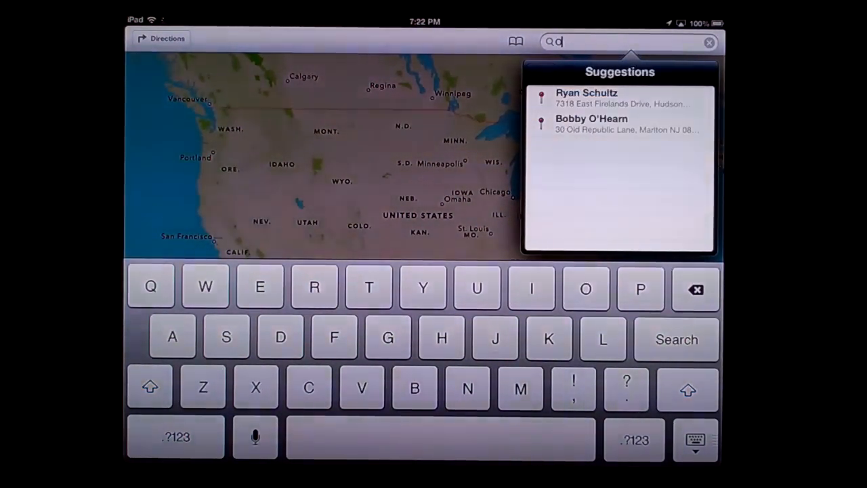
{"action": "type", "text": "Omah"}
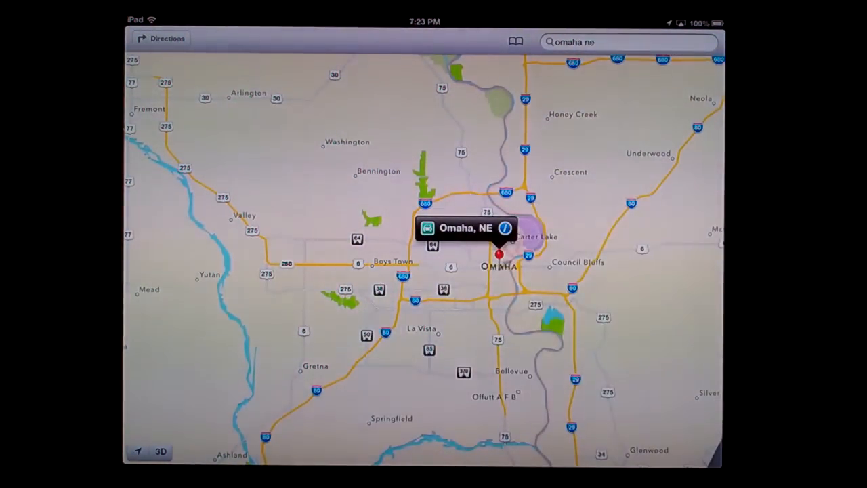
Switch to Satellite view and zoom into downtown Omaha near Douglas St.
{"action": "left_click", "coordinate": [712, 461]}
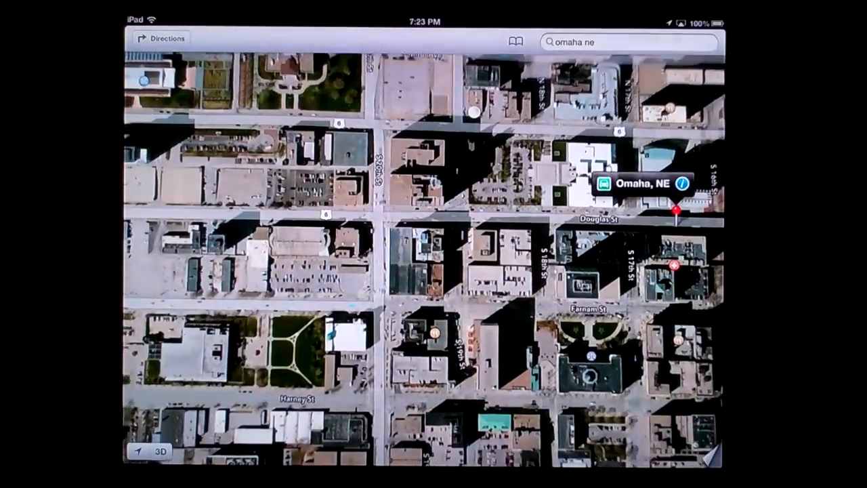
Tilt downtown Omaha into 3D, then replace the search with San Diego, CA.
{"action": "left_click", "coordinate": [158, 452]}
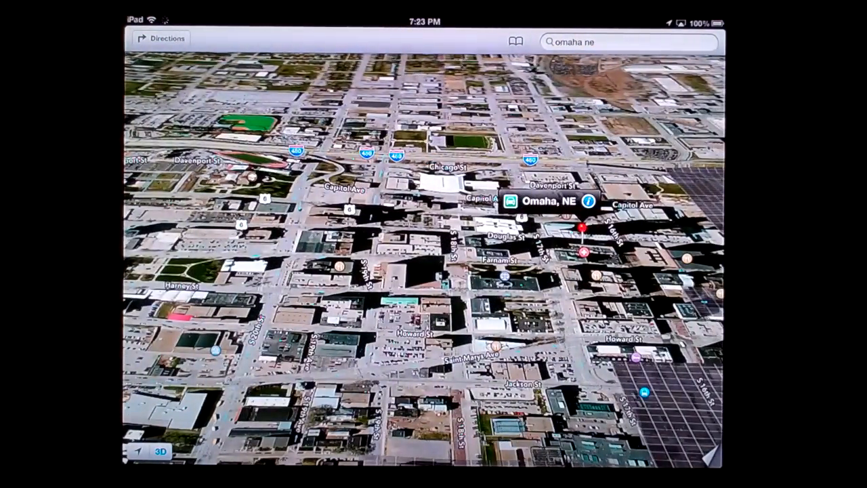
{"action": "left_click", "coordinate": [627, 41]}
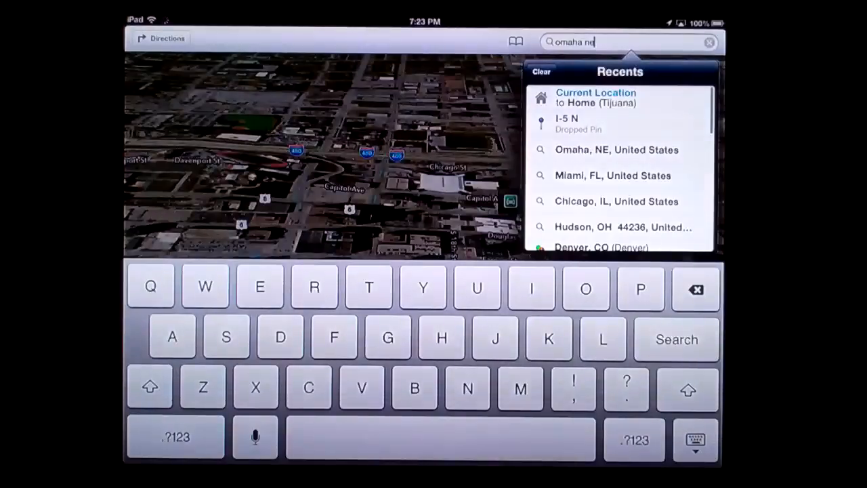
{"action": "left_click", "coordinate": [708, 42]}
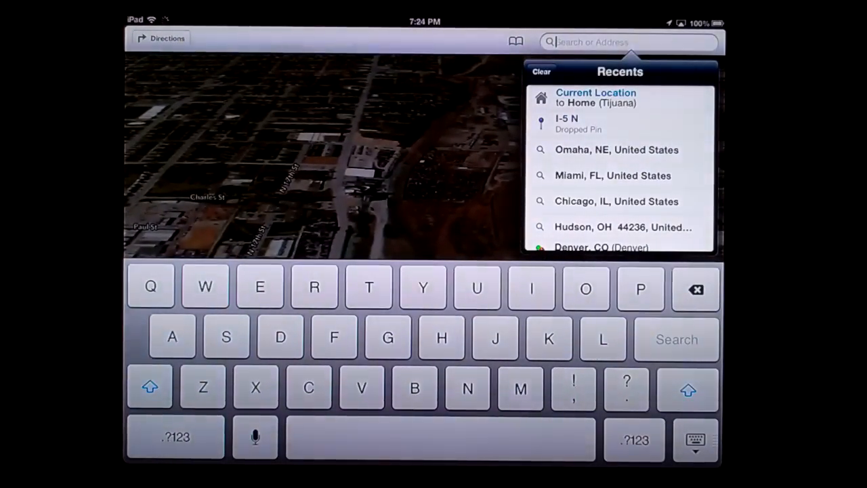
{"action": "type", "text": "San d"}
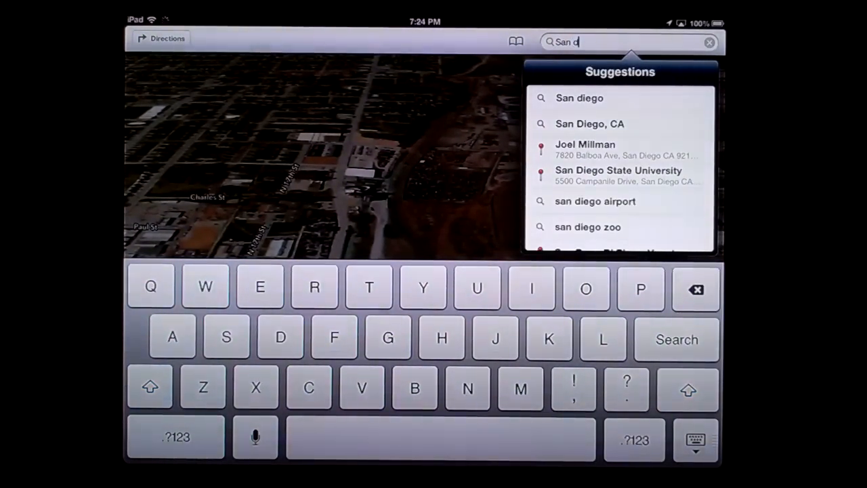
{"action": "left_click", "coordinate": [589, 123]}
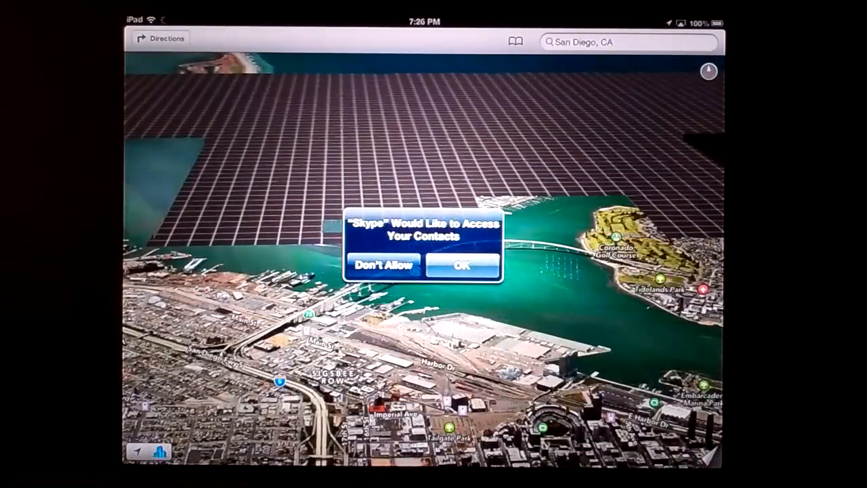
Decline the Skype contacts alert and view San Diego's coast near Tijuana.
{"action": "left_click", "coordinate": [462, 264]}
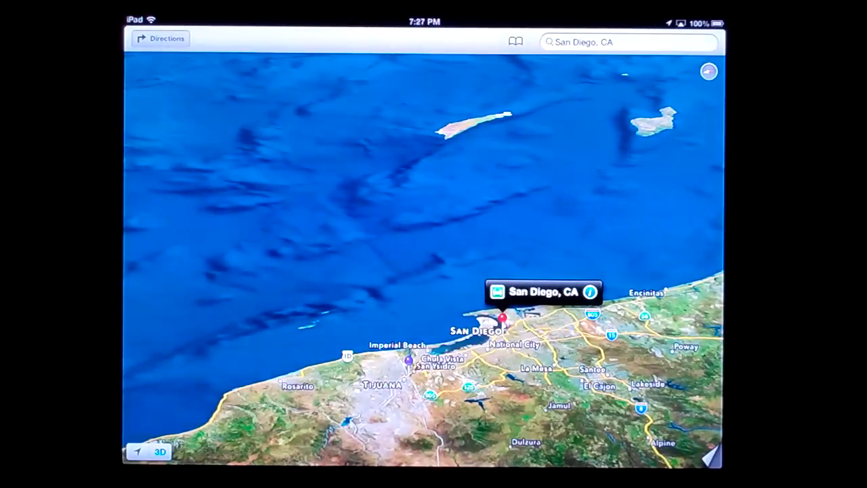
Request driving directions to San Diego, CA, yielding three routes from Ohio.
{"action": "left_click", "coordinate": [161, 39]}
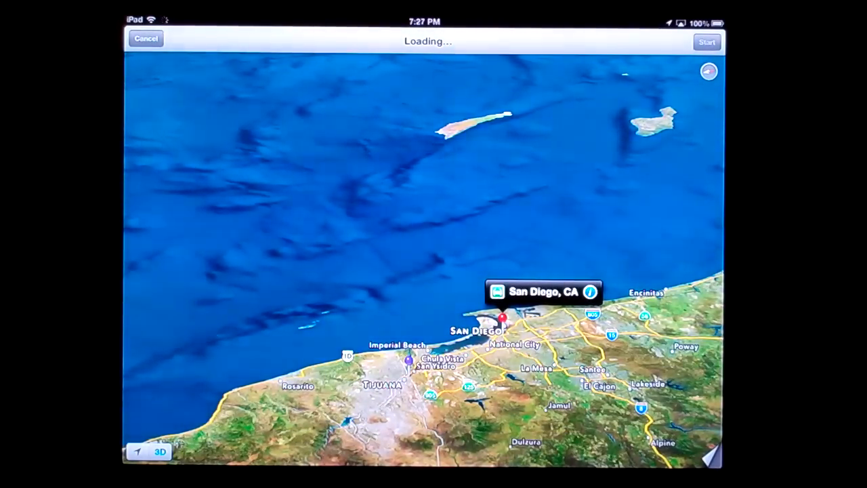
{"action": "left_click", "coordinate": [707, 41]}
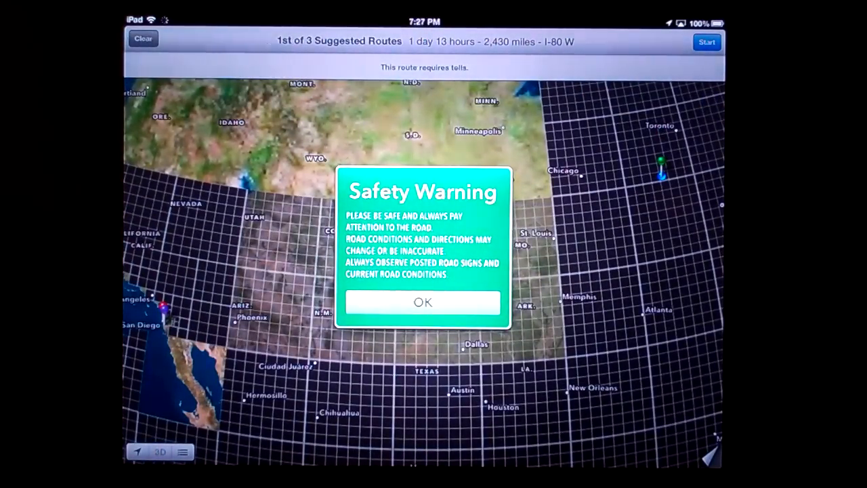
Dismiss the Safety Warning and select route 1 via I-80 W (2,430 miles).
{"action": "left_click", "coordinate": [423, 302]}
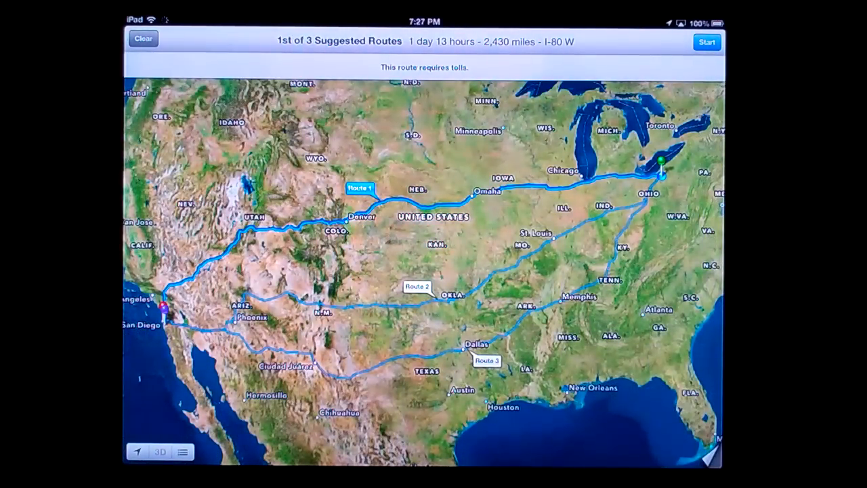
{"action": "left_click", "coordinate": [360, 188]}
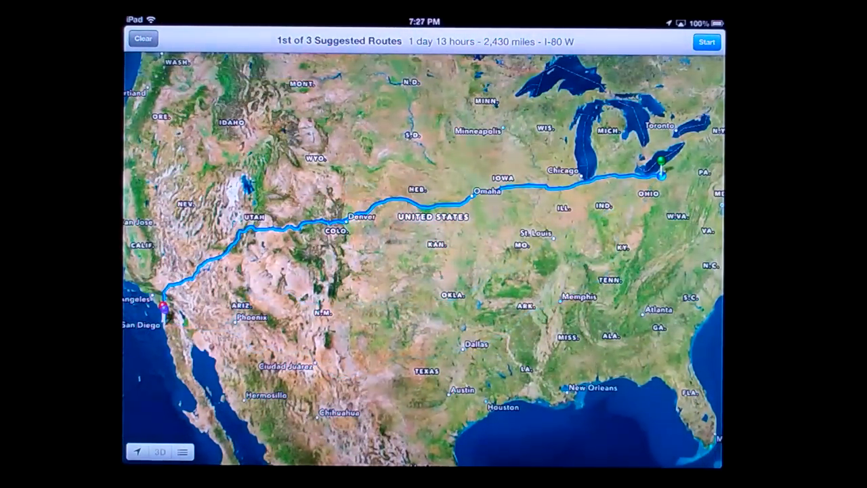
{"action": "left_click", "coordinate": [706, 42]}
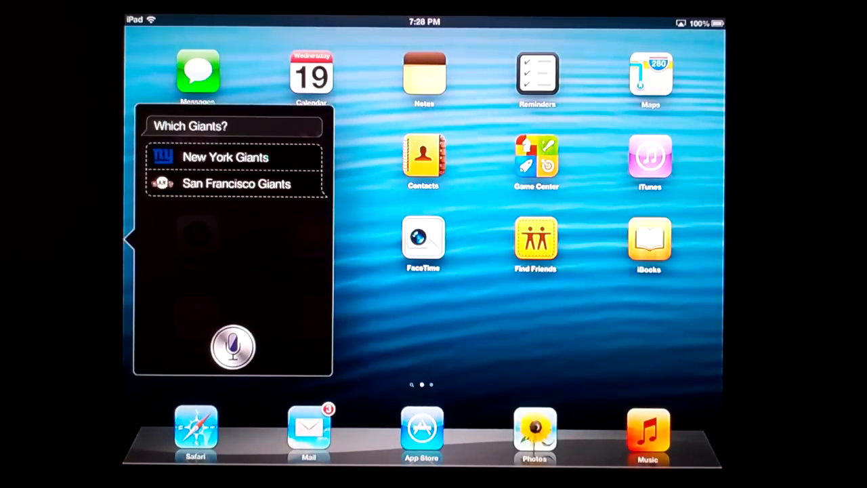
Choose the San Francisco Giants and scroll through their National League standings card.
{"action": "left_click", "coordinate": [233, 347]}
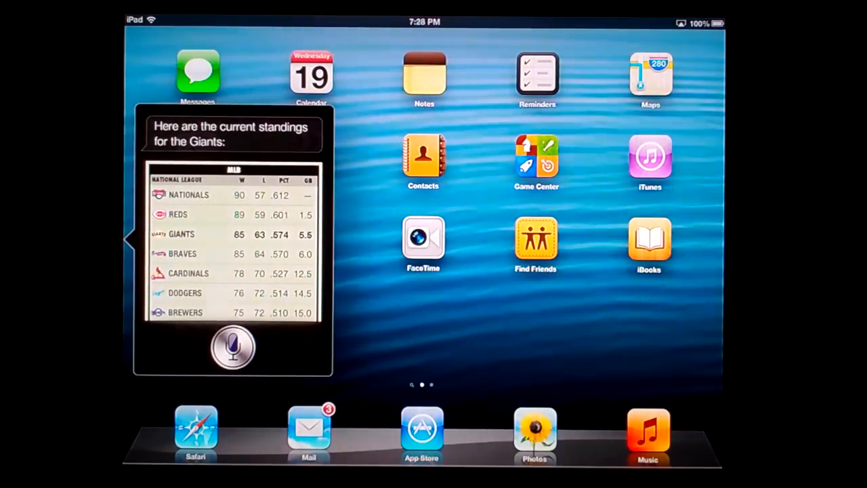
{"action": "scroll", "scroll_direction": "down", "scroll_amount": 3}
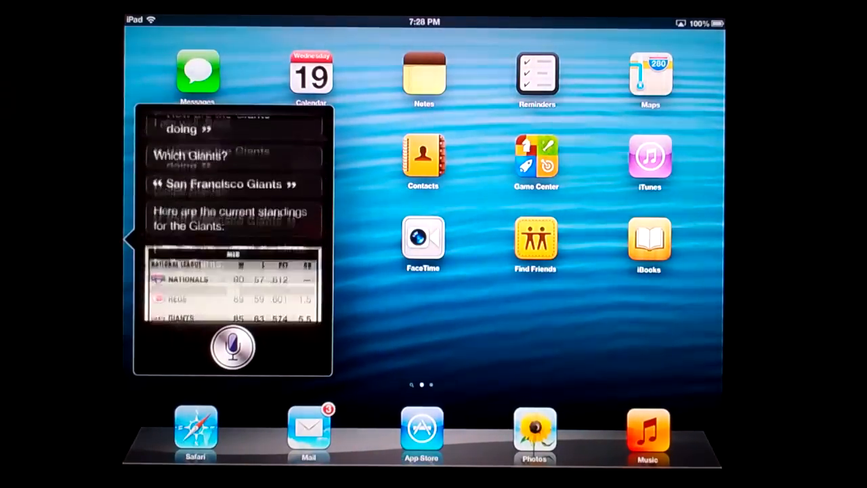
{"action": "scroll", "scroll_direction": "down", "scroll_amount": 3}
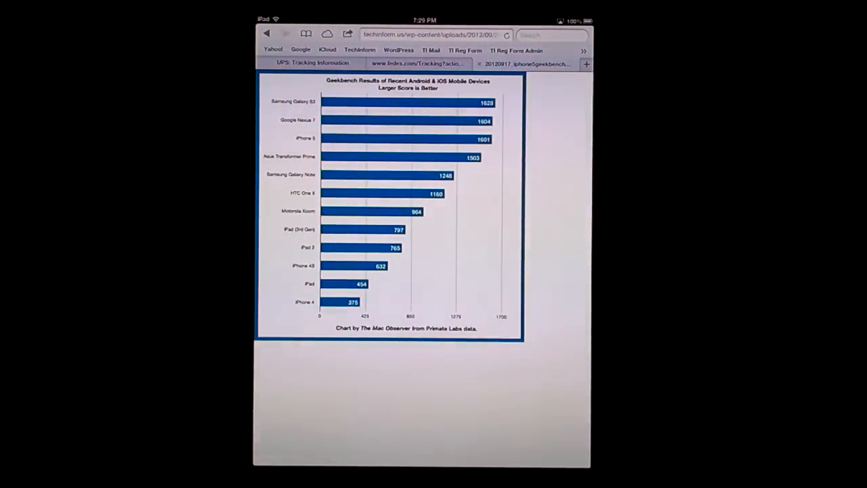
Look over the Geekbench chart comparing Android and iOS device scores.
{"action": "left_click", "coordinate": [425, 35]}
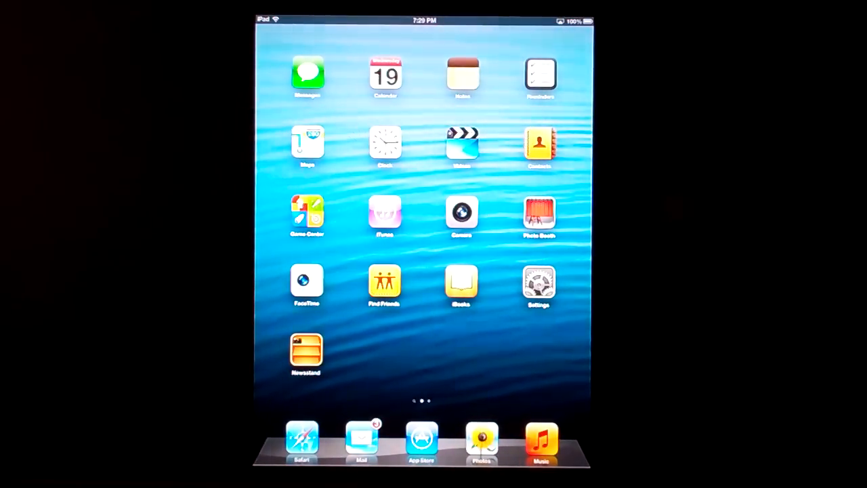
Launch Photos from the dock, opening its Places world map.
{"action": "left_click", "coordinate": [540, 438]}
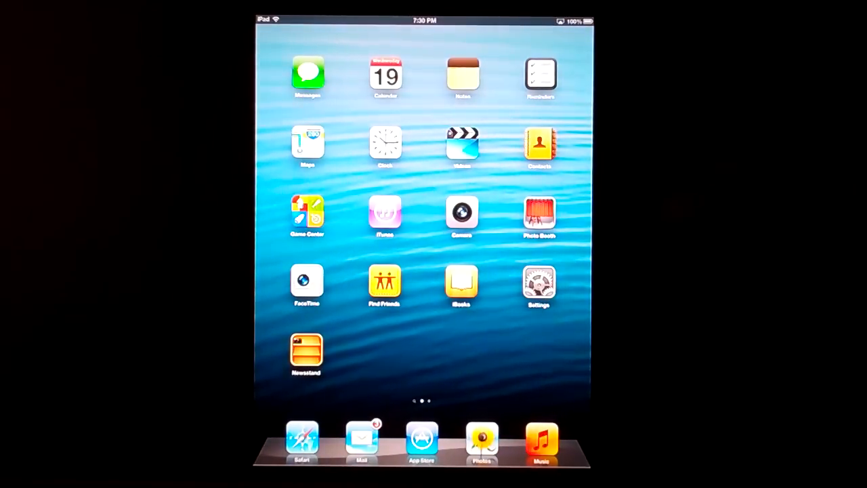
{"action": "left_click", "coordinate": [481, 439]}
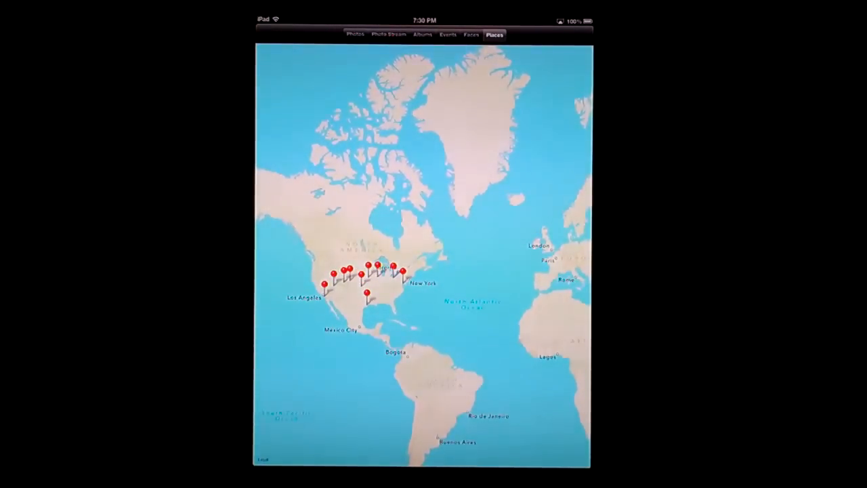
Leave Photos and return to the landscape home screen.
{"action": "key", "text": "home"}
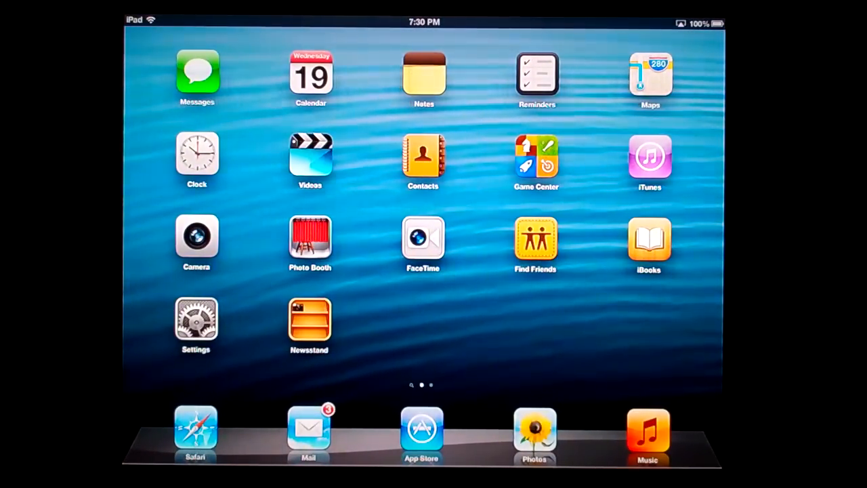
Launch the App Store on its Updates tab listing iBooks, Podcasts, GarageBand and more.
{"action": "left_click", "coordinate": [421, 430]}
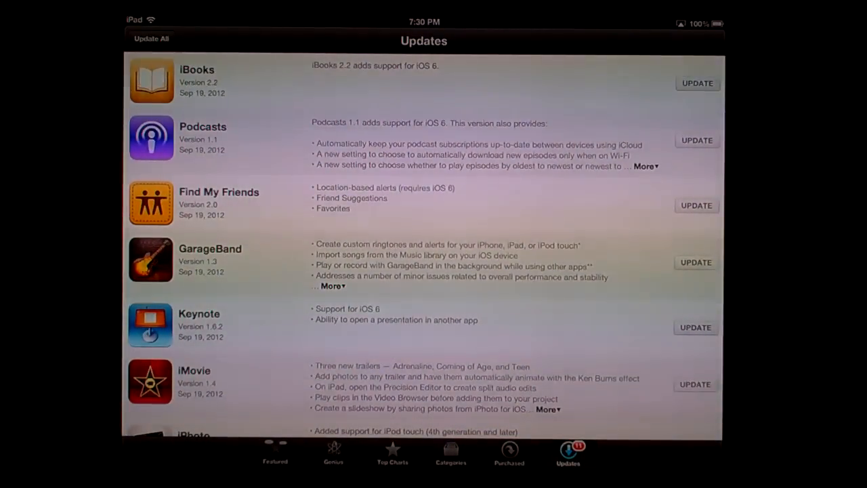
Start the iBooks update, then scroll down and back up through the other updates.
{"action": "left_click", "coordinate": [697, 82]}
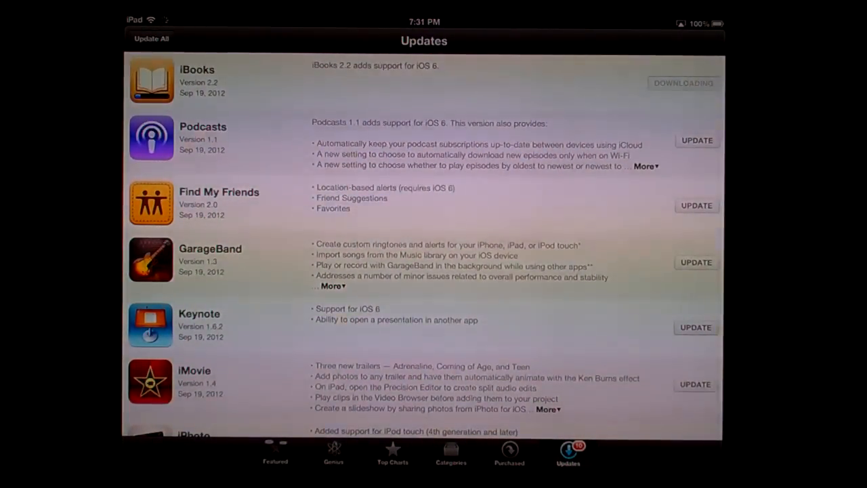
{"action": "scroll", "scroll_direction": "down", "scroll_amount": 3}
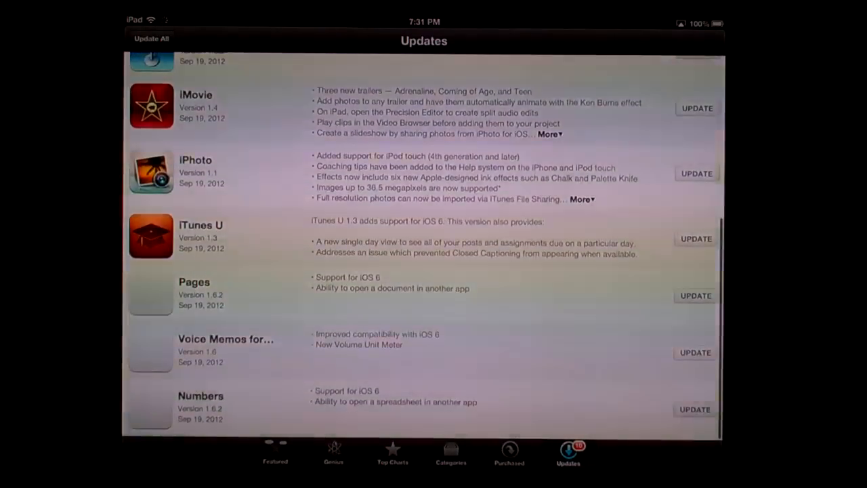
{"action": "scroll", "scroll_direction": "up", "scroll_amount": 3}
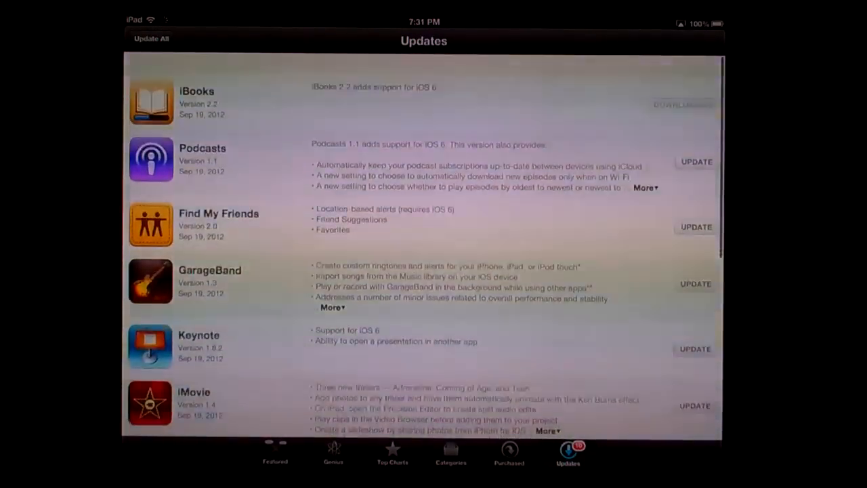
{"action": "scroll", "scroll_direction": "down", "scroll_amount": 3}
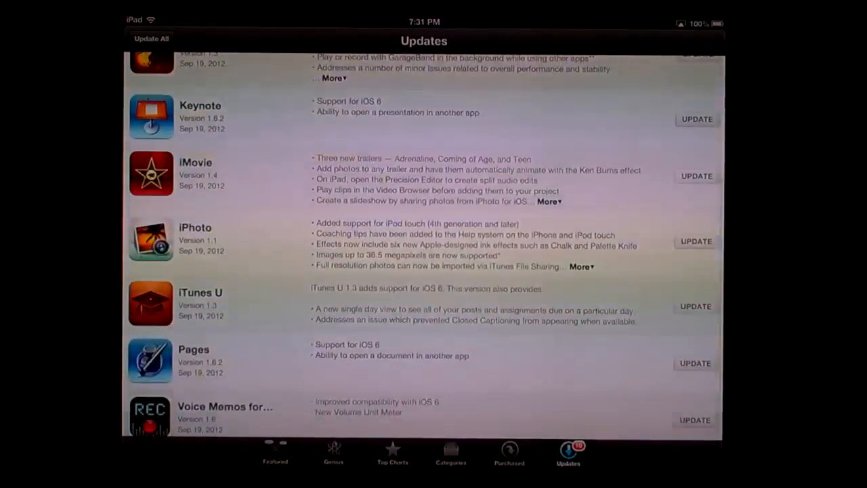
{"action": "scroll", "scroll_direction": "down", "scroll_amount": 3}
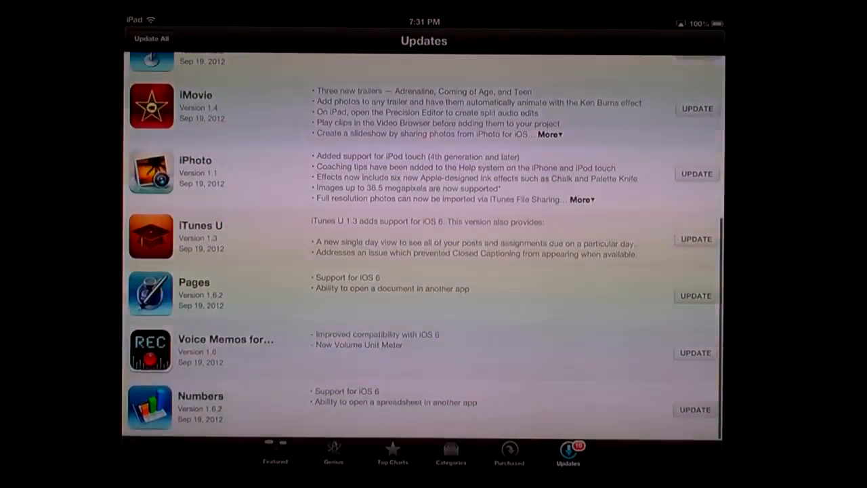
{"action": "scroll", "scroll_direction": "up", "scroll_amount": 3}
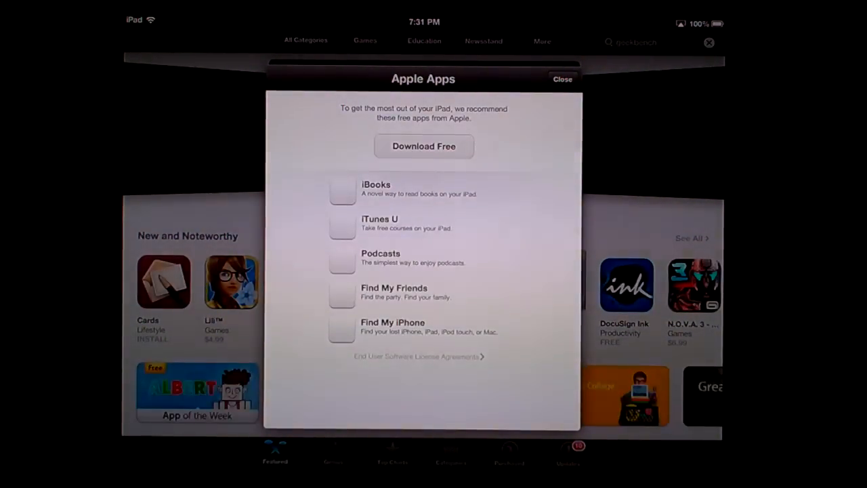
Switch to the Featured storefront showing the Apple Apps free-app recommendations.
{"action": "left_click", "coordinate": [563, 78]}
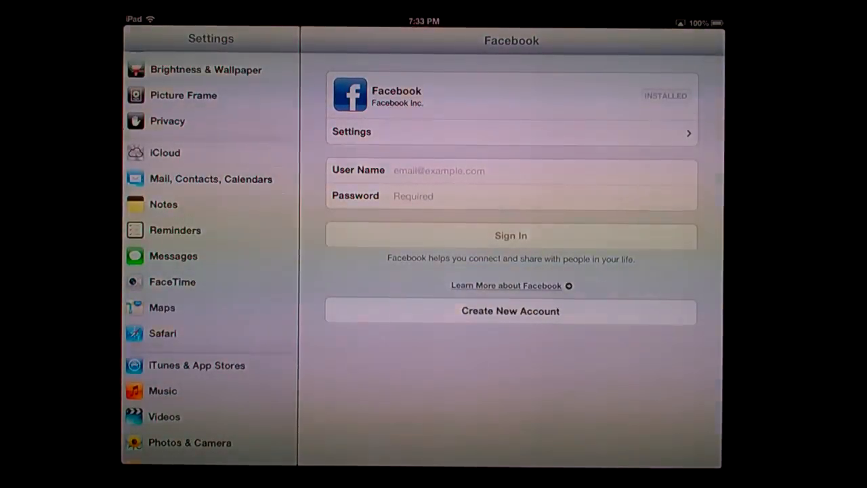
Turn Do Not Disturb on and then back off.
{"action": "scroll", "scroll_direction": "down", "scroll_amount": 3}
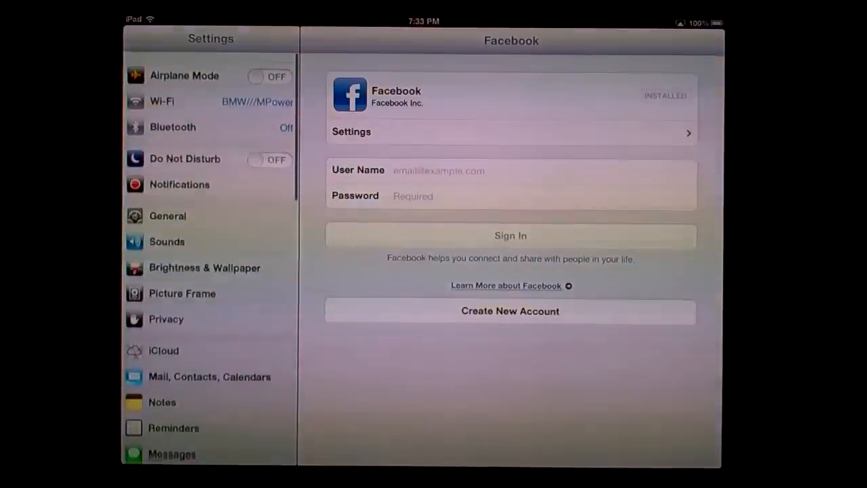
{"action": "left_click", "coordinate": [269, 160]}
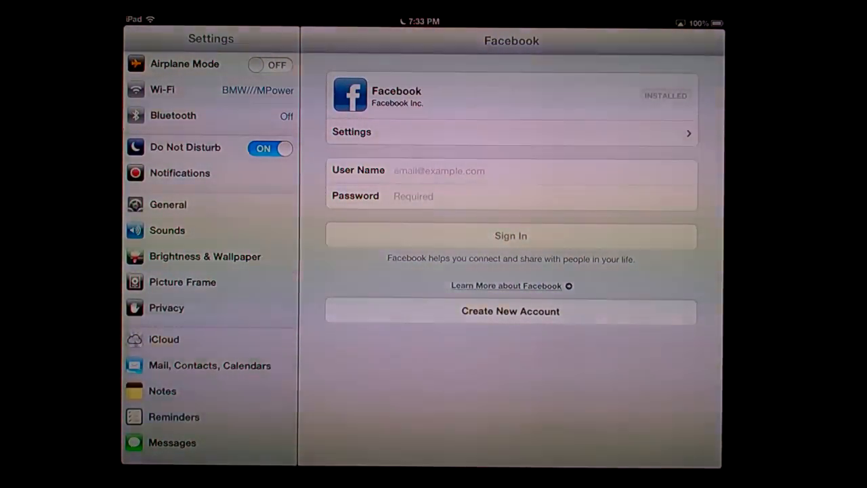
{"action": "left_click", "coordinate": [269, 148]}
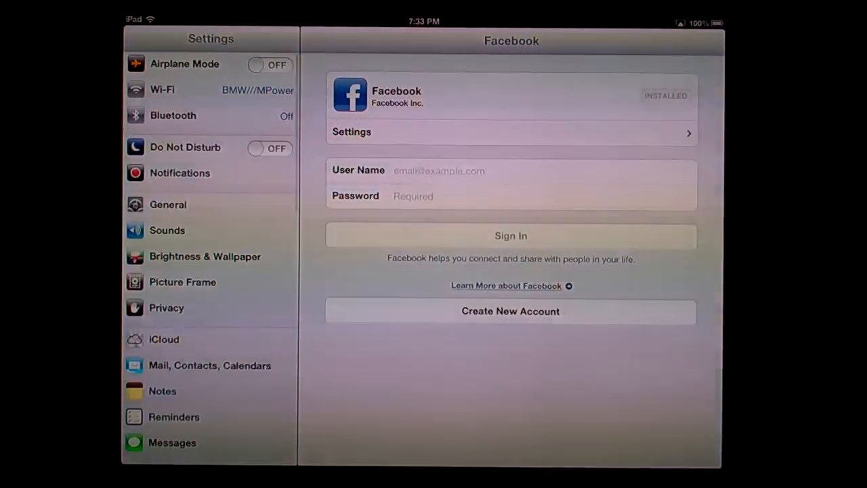
View the Privacy > Photos access page, then return to the home screen.
{"action": "left_click", "coordinate": [166, 308]}
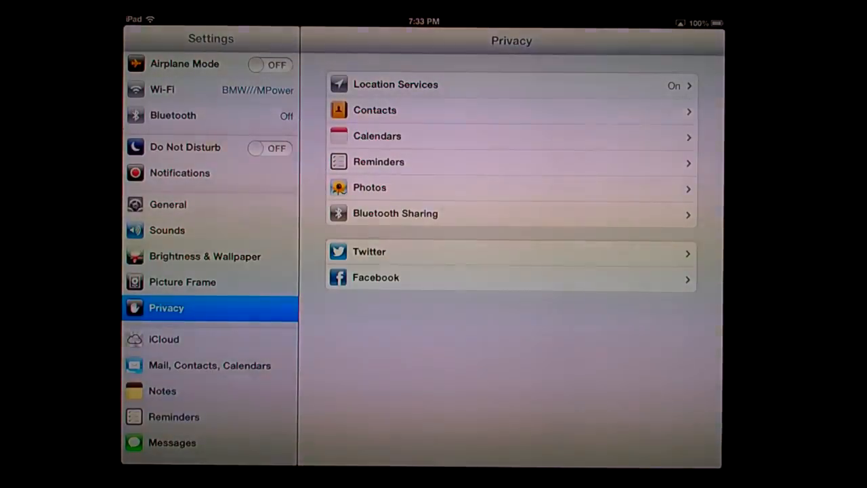
{"action": "left_click", "coordinate": [511, 187]}
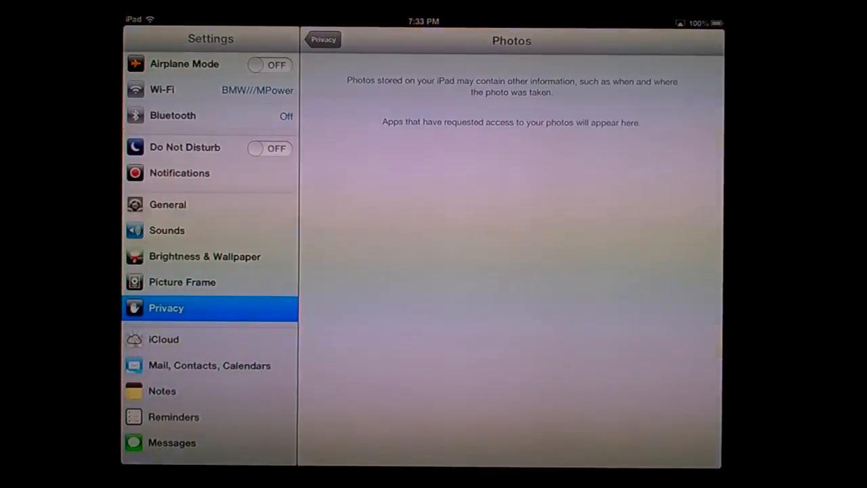
{"action": "key", "text": "home"}
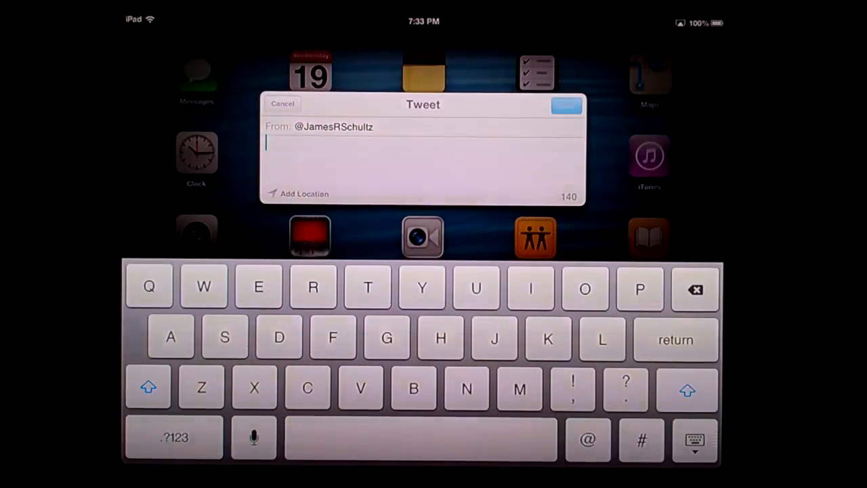
Cancel the empty tweet draft and open the Social folder on the home screen.
{"action": "left_click", "coordinate": [283, 103]}
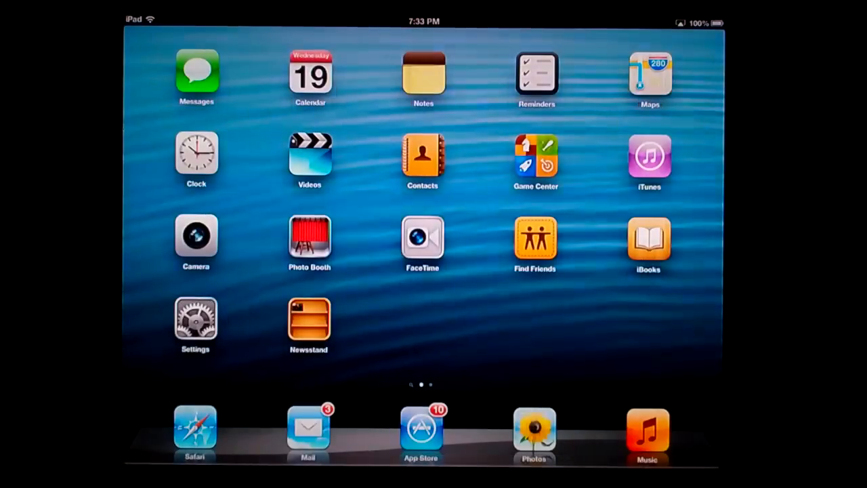
{"action": "left_click", "coordinate": [197, 71]}
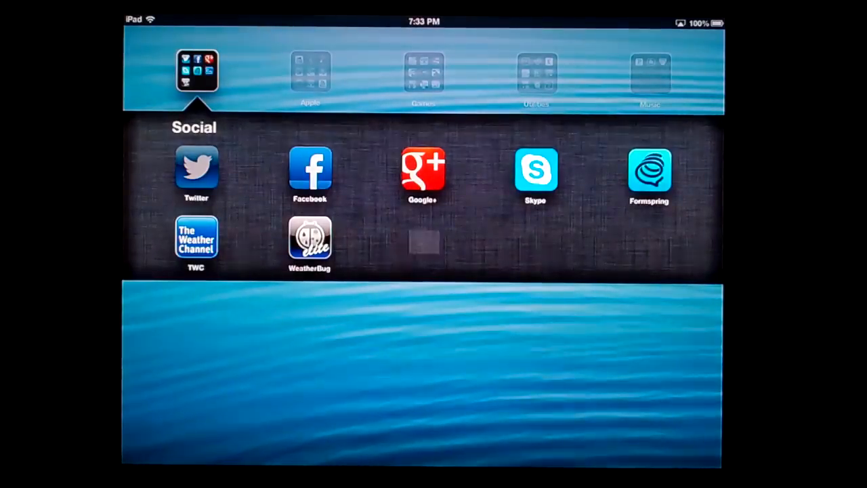
Launch Twitter, view Connect mentions and the Home timeline, then exit to the home screen.
{"action": "left_click", "coordinate": [196, 173]}
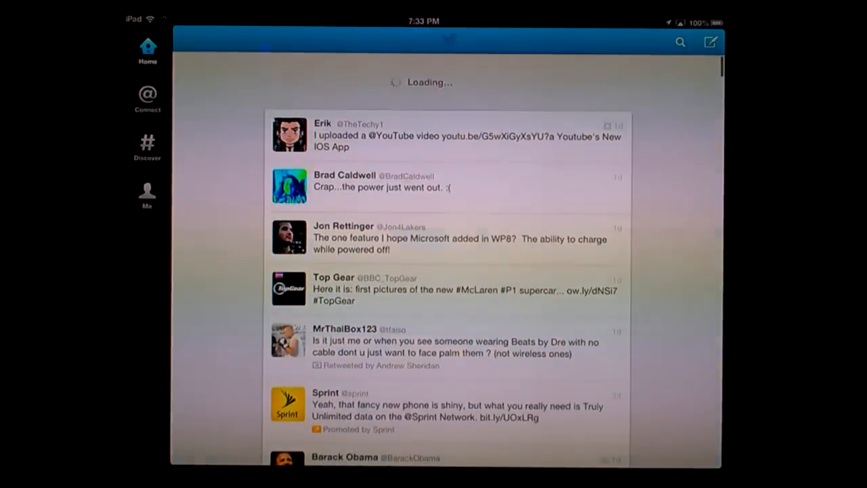
{"action": "left_click", "coordinate": [147, 98]}
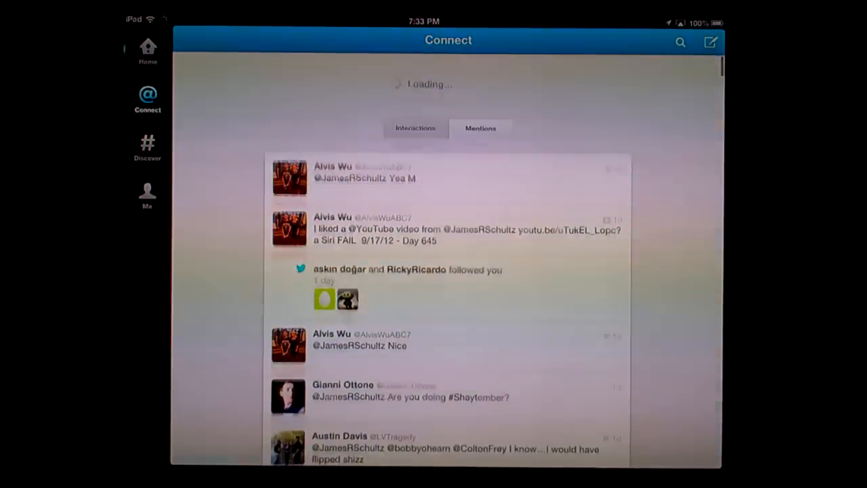
{"action": "left_click", "coordinate": [147, 51]}
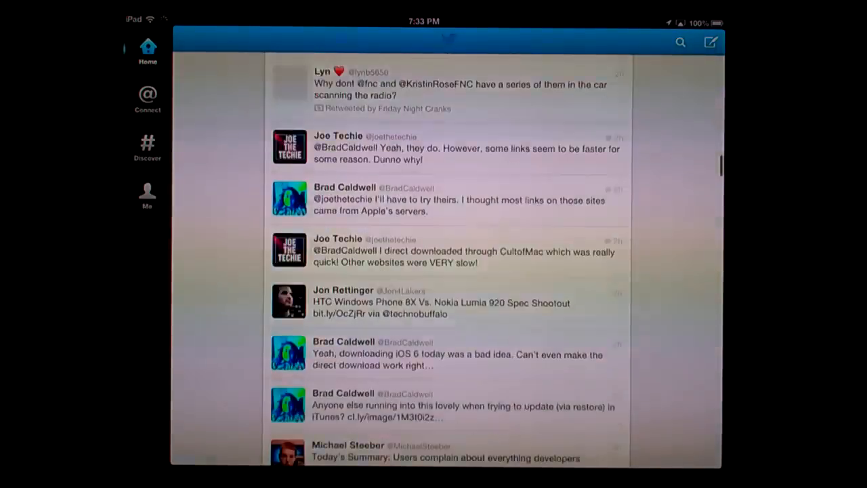
{"action": "key", "text": "home"}
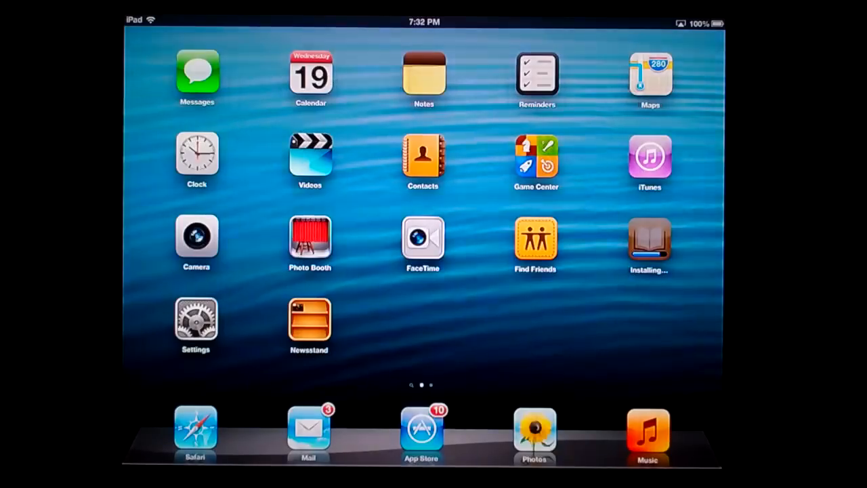